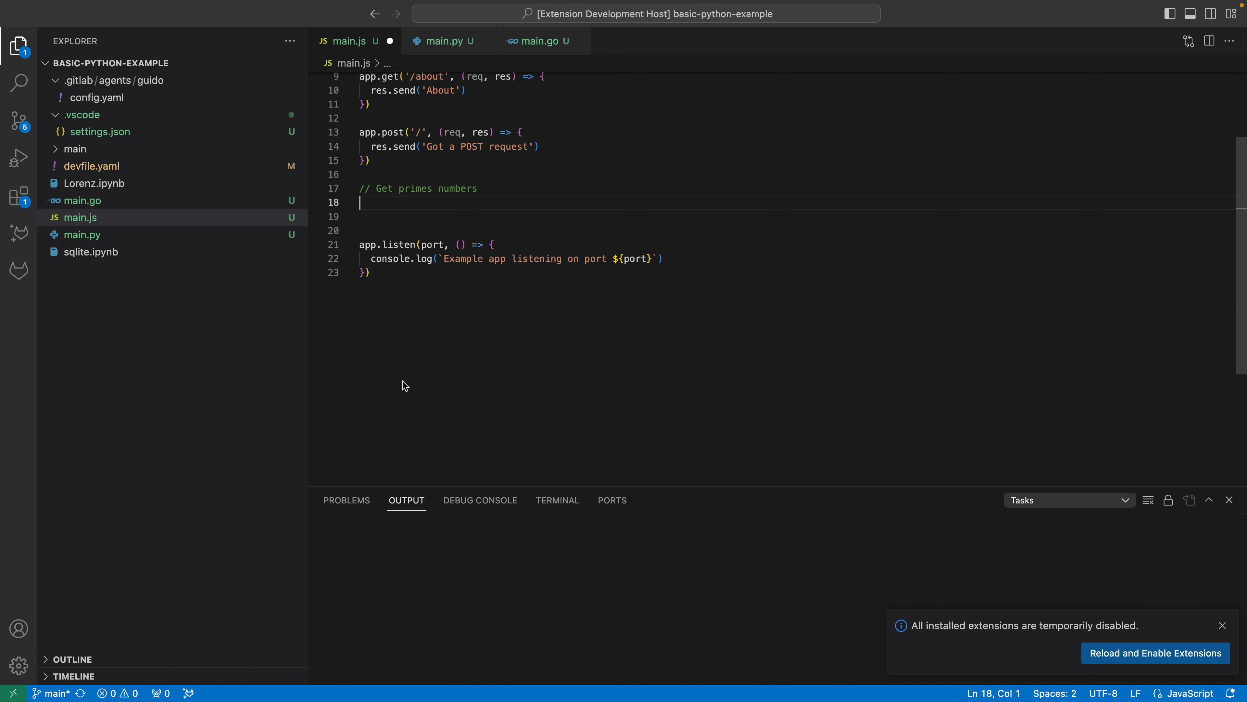
mouse_move(384, 165)
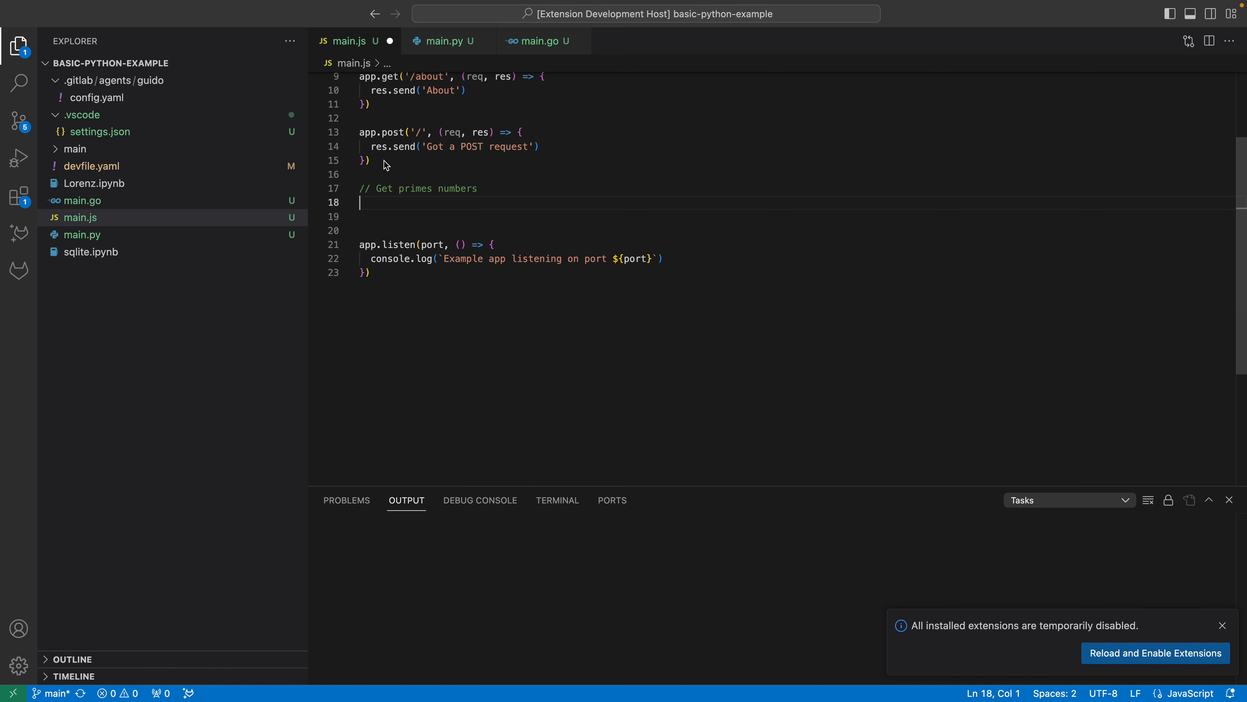
Step: Add a blank line inside the app.post handler above the primes comment in main.js
click(368, 160)
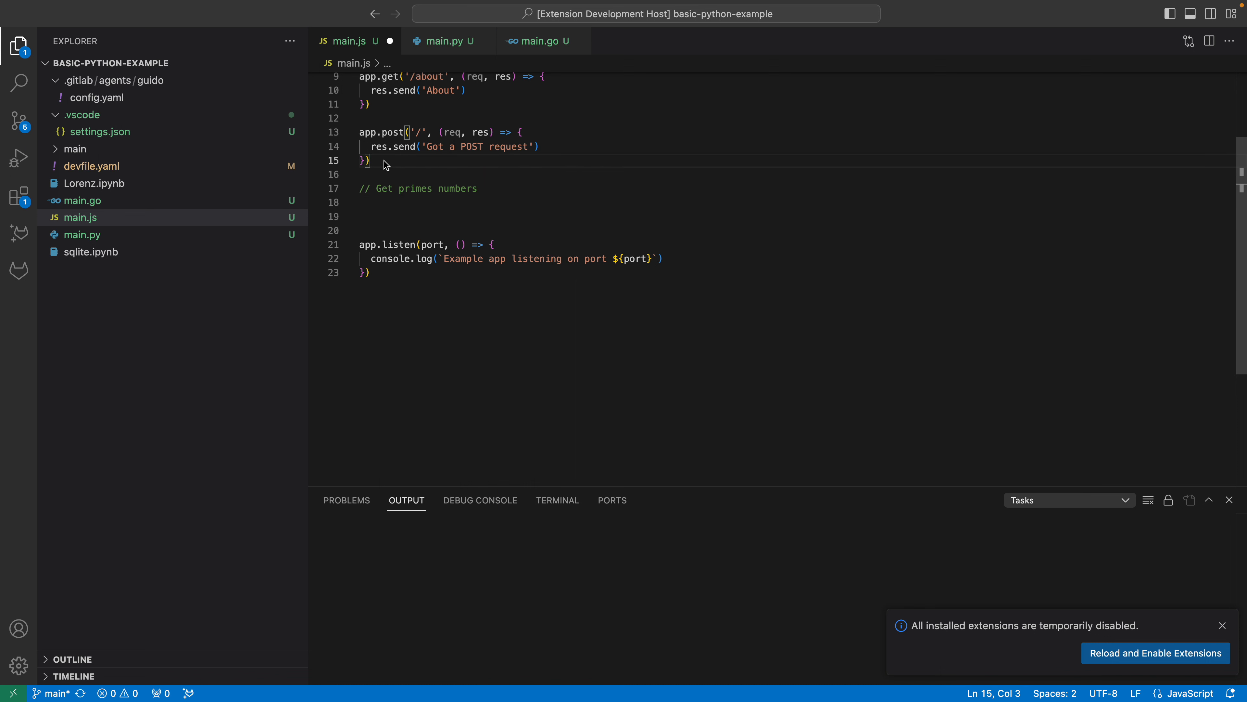
key(enter)
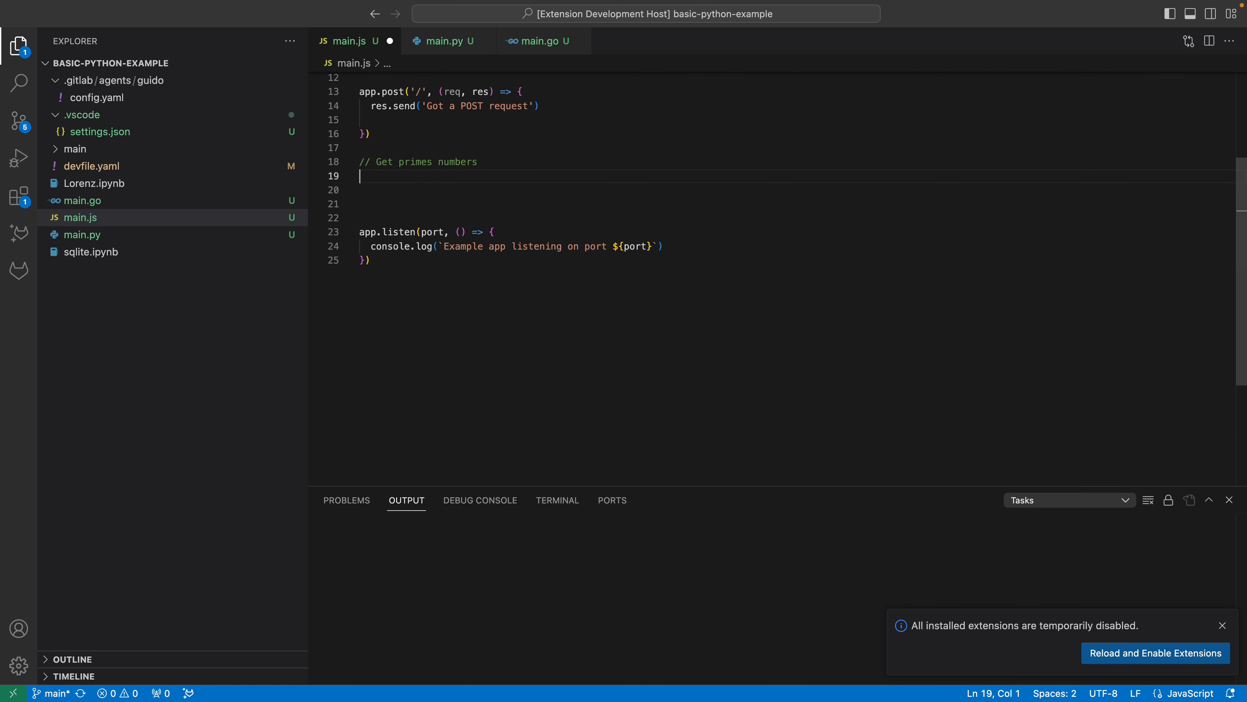
mouse_move(514, 162)
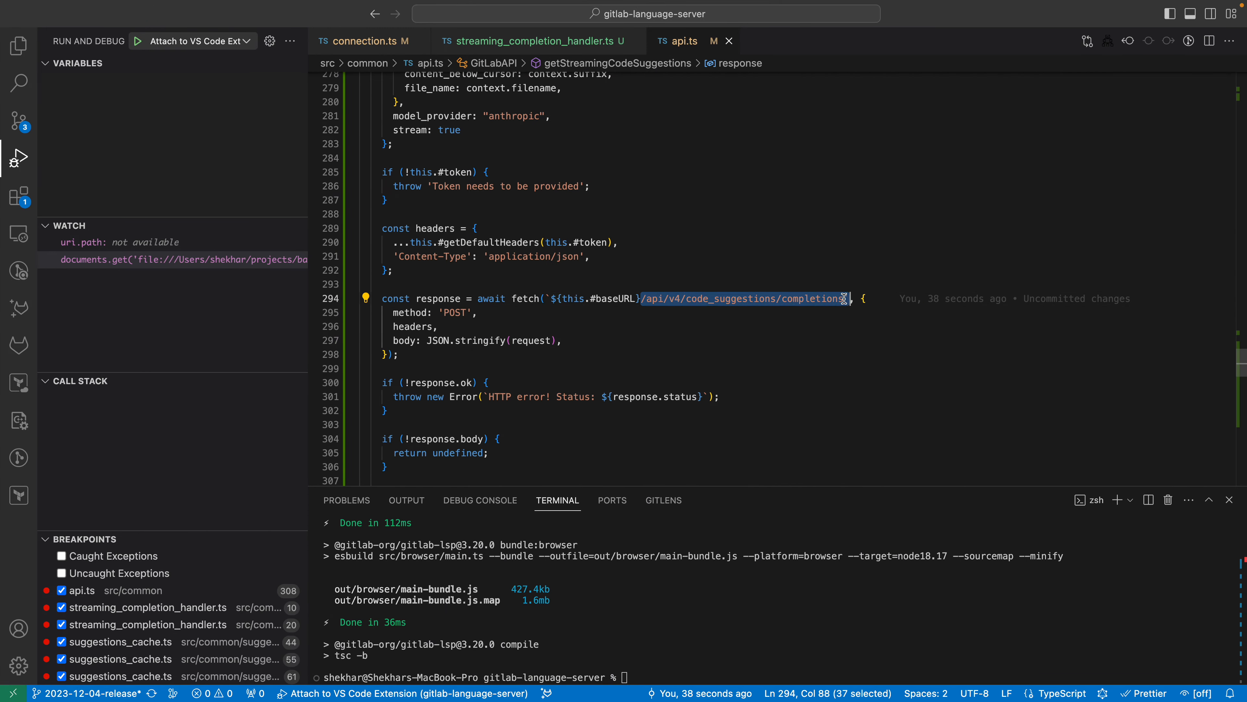
Step: Show getStreamingCodeSuggestions in api.ts with model_provider "anthropic" and stream true, highlighting the model_provider line
scroll(up, 3)
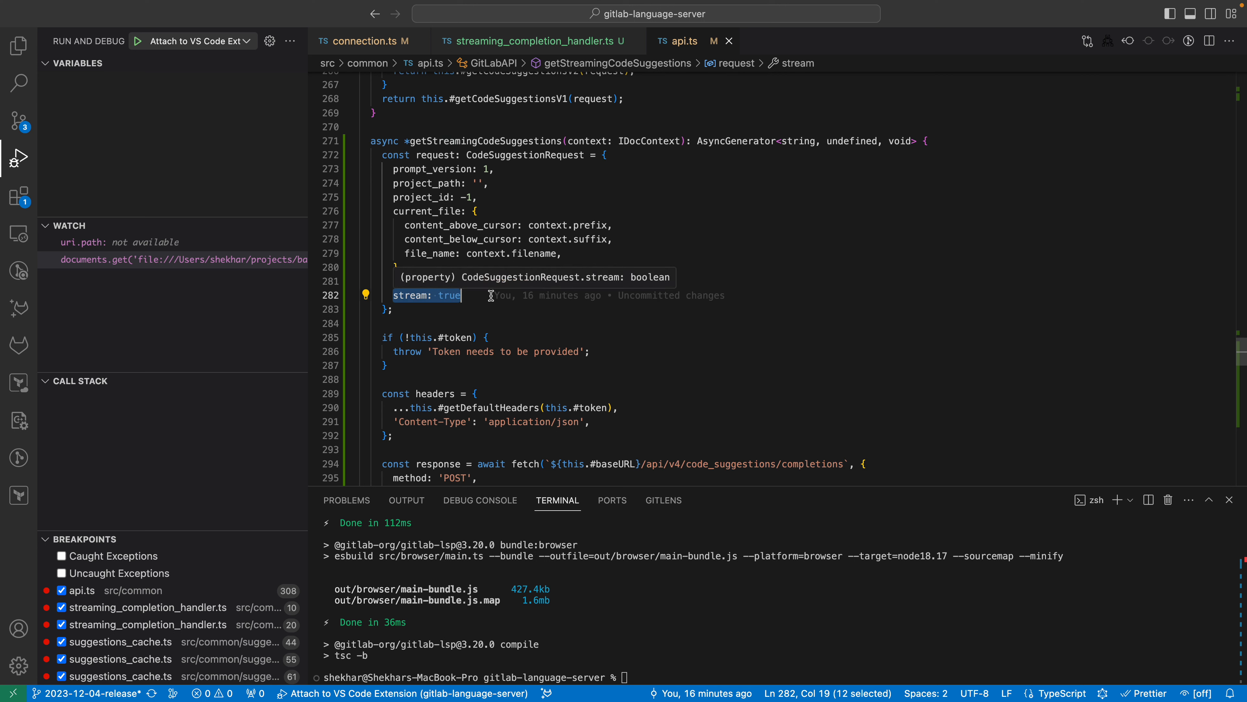
text(model_provider: "anthropic",)
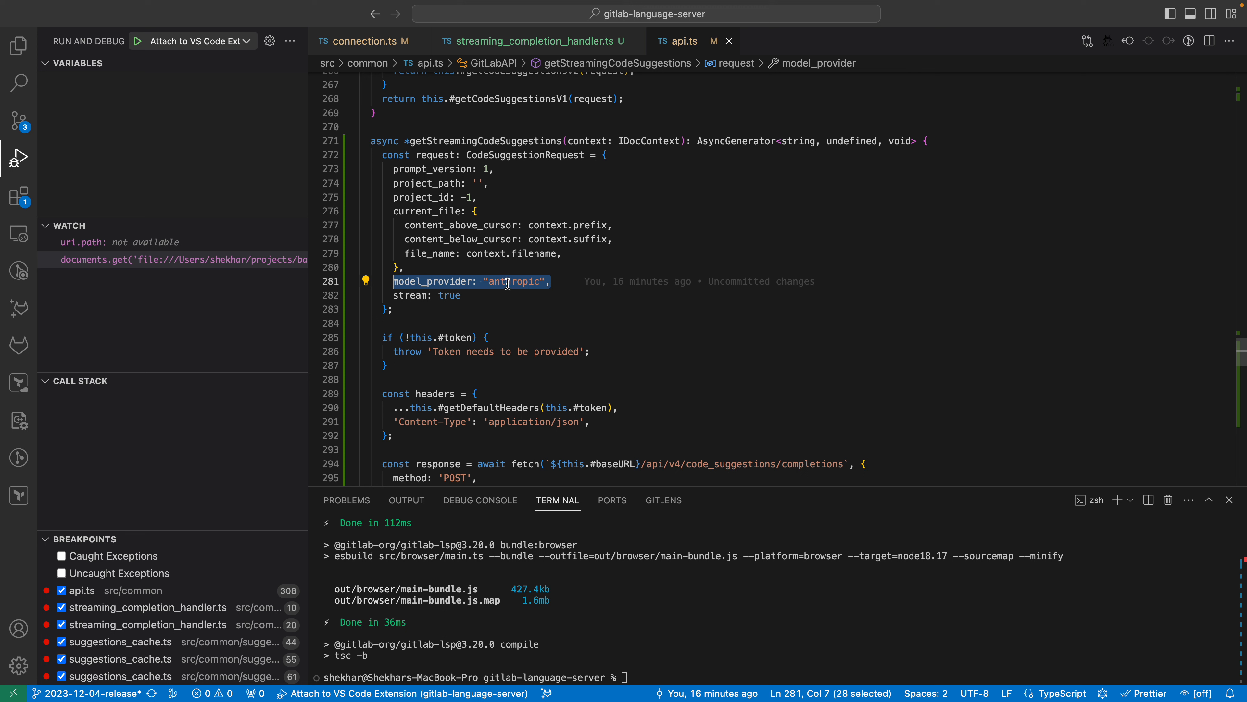
mouse_move(467, 293)
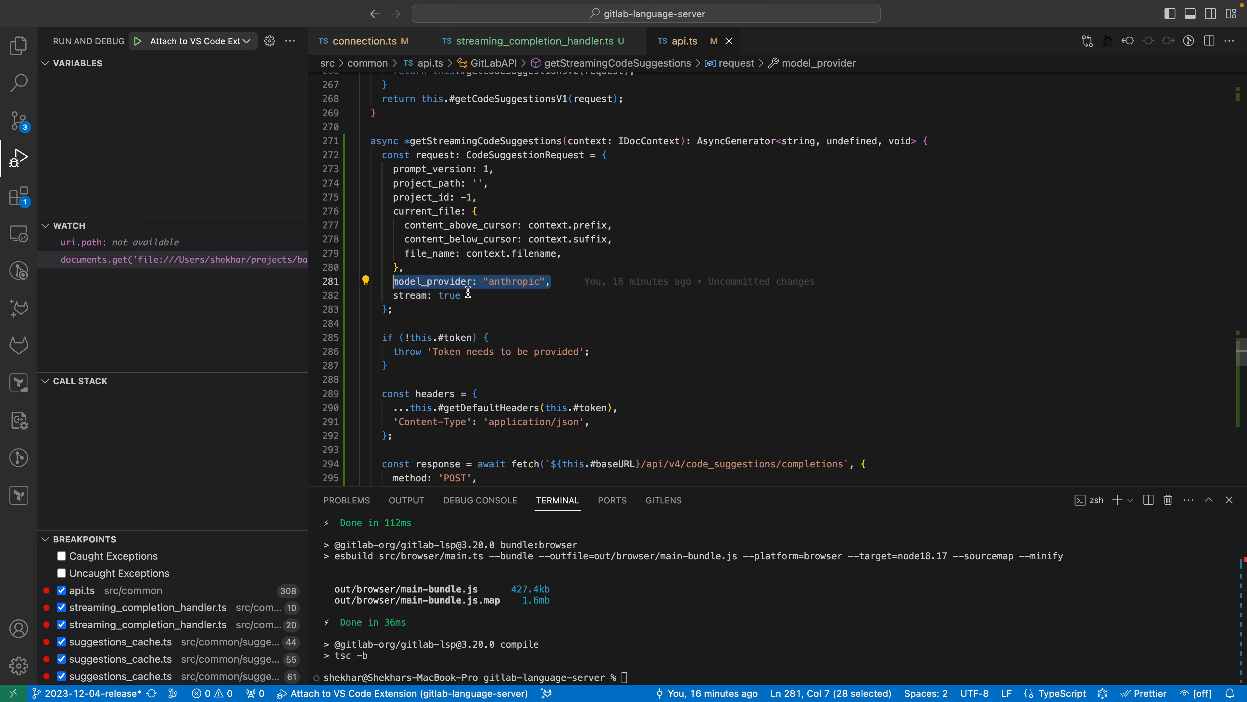
double_click(447, 295)
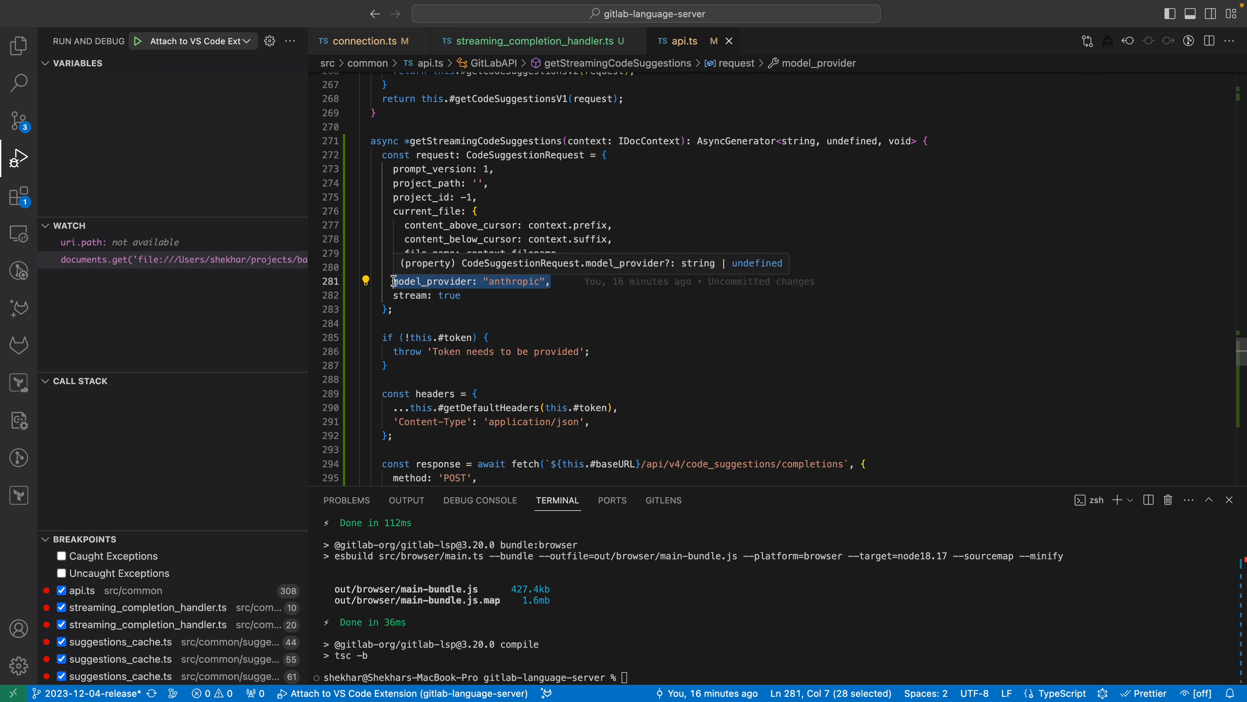
mouse_move(482, 246)
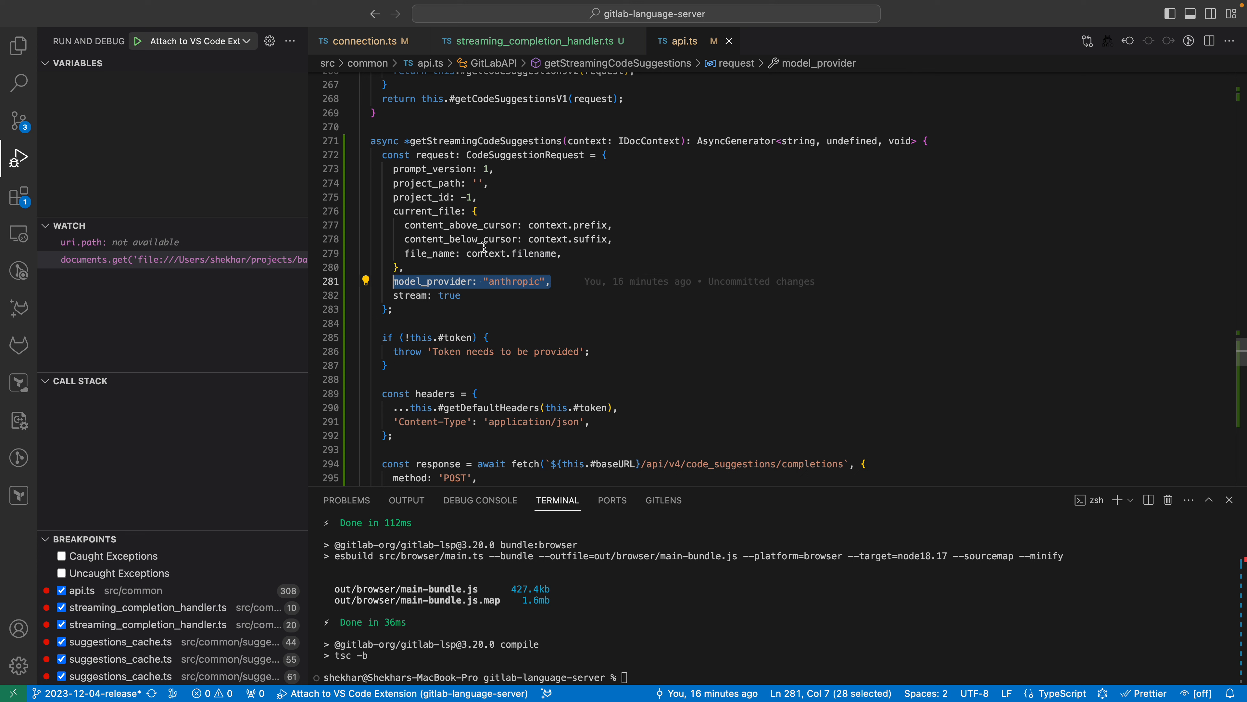
mouse_move(478, 298)
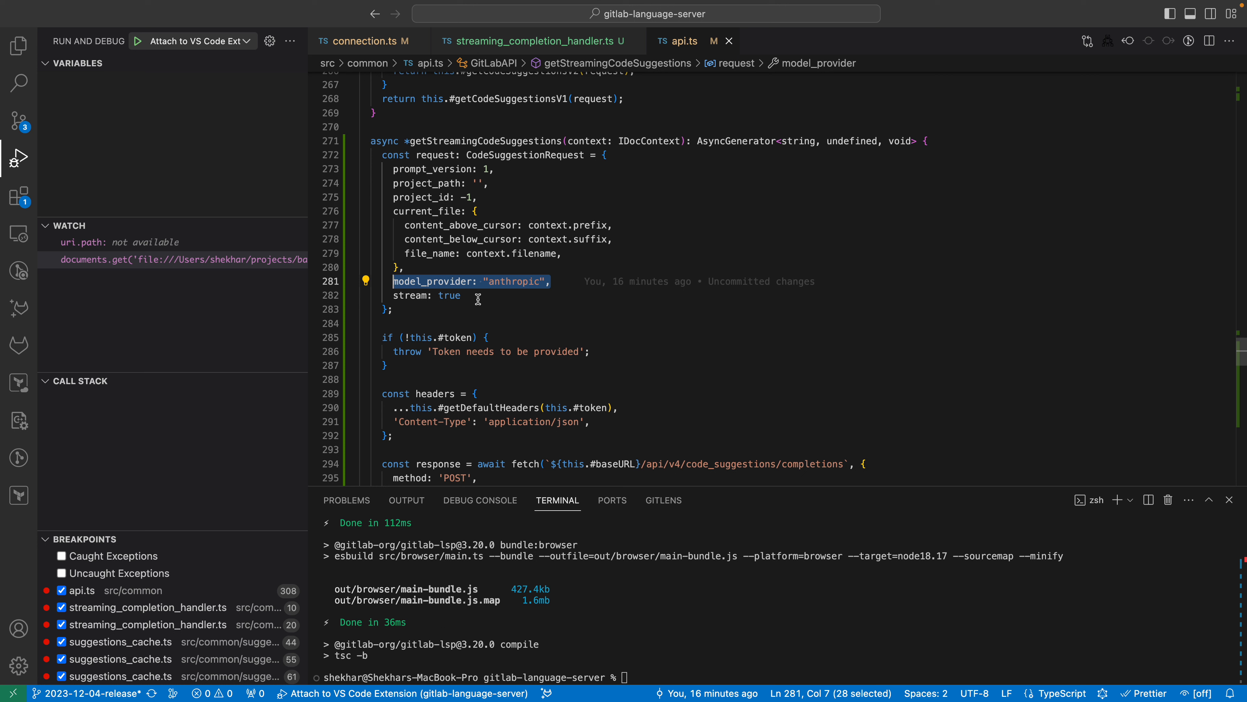
scroll(down, 3)
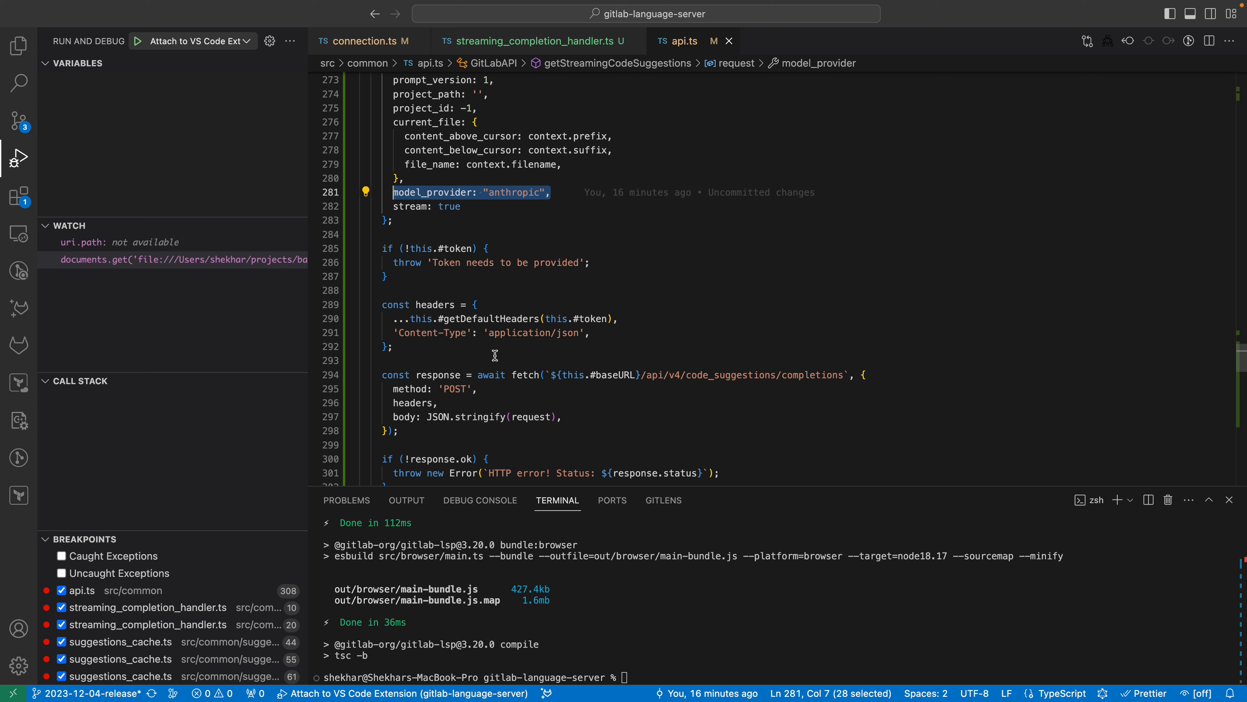
scroll(down, 3)
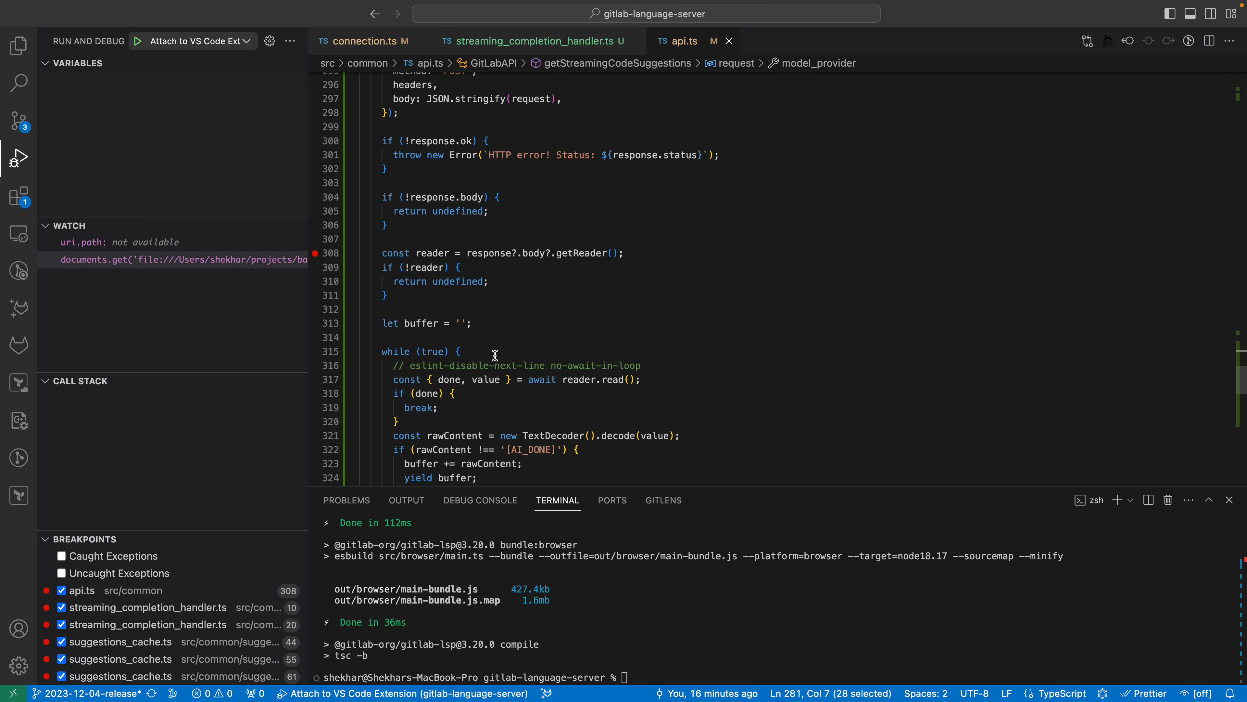
scroll(down, 3)
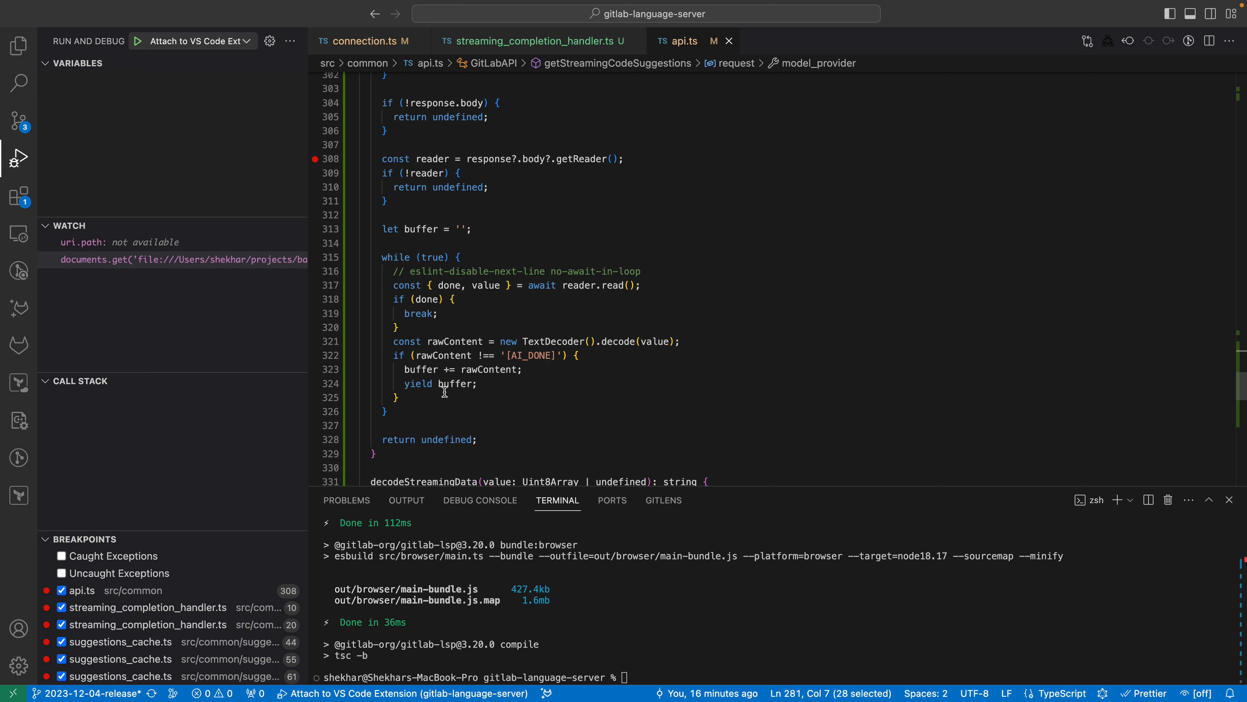
scroll(down, 3)
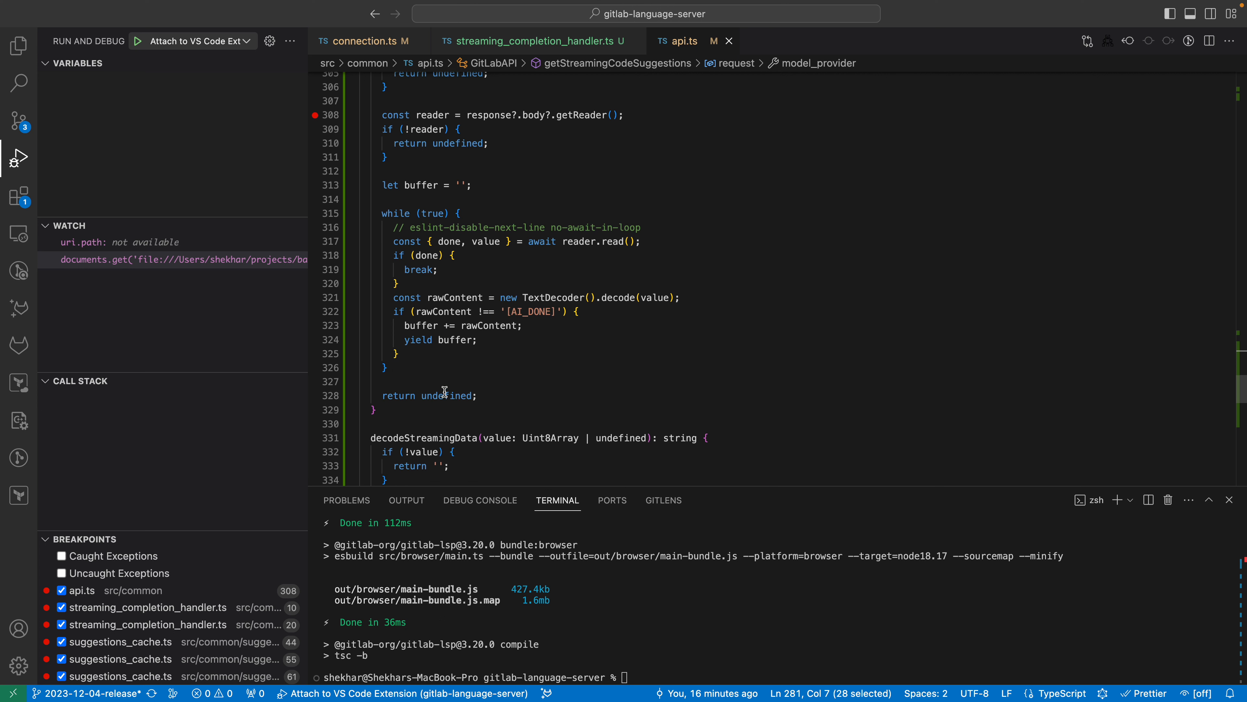
scroll(up, 3)
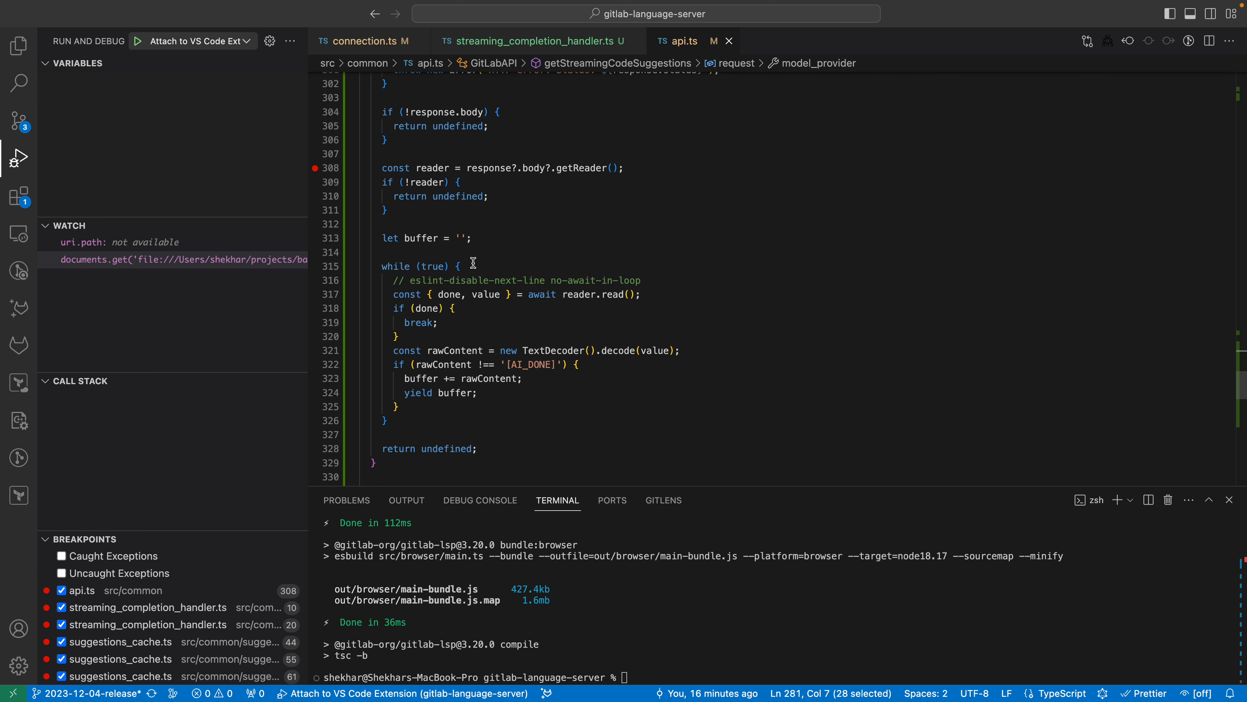
scroll(up, 3)
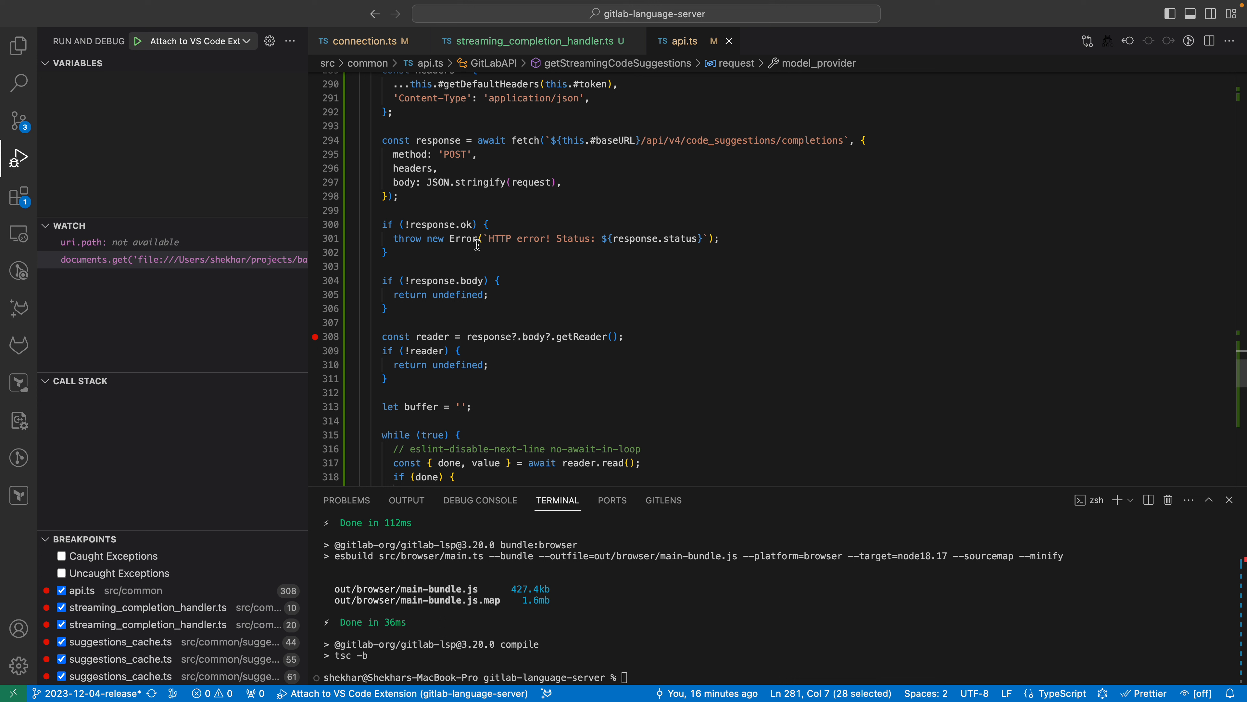
mouse_move(490, 248)
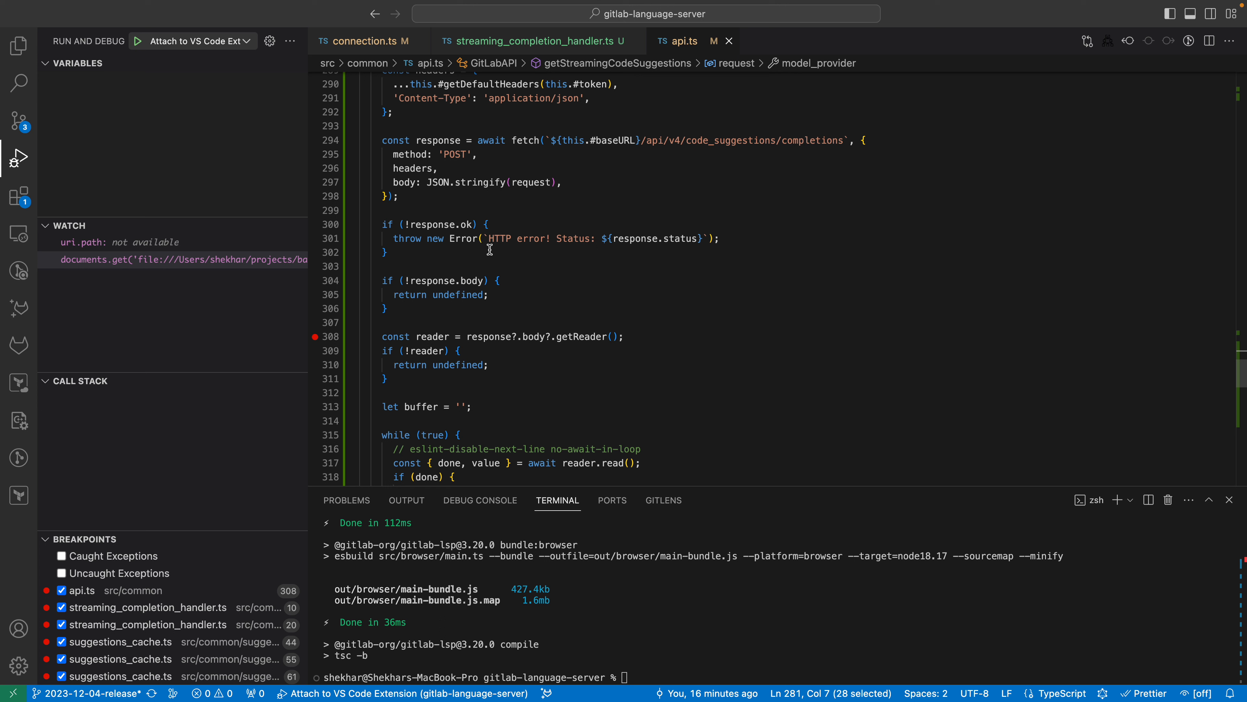